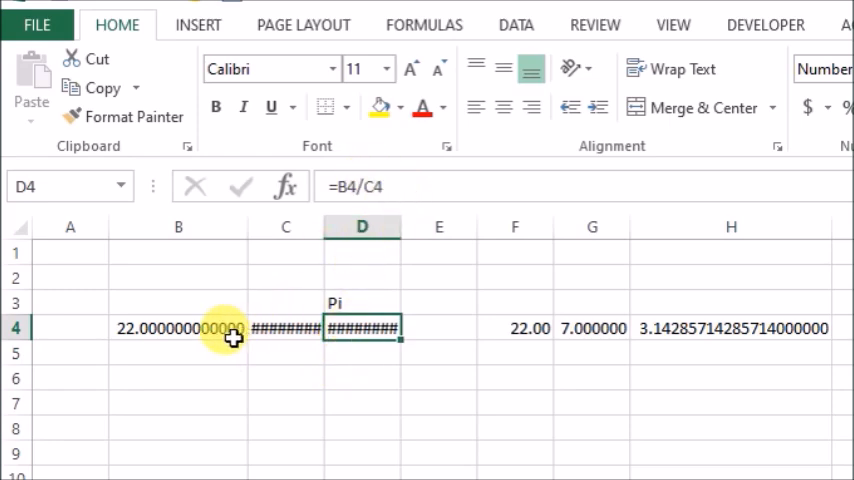
Inspect C4 and the pi formula in D4, then widen column D until 3.14285714285714 shows in full
click(286, 328)
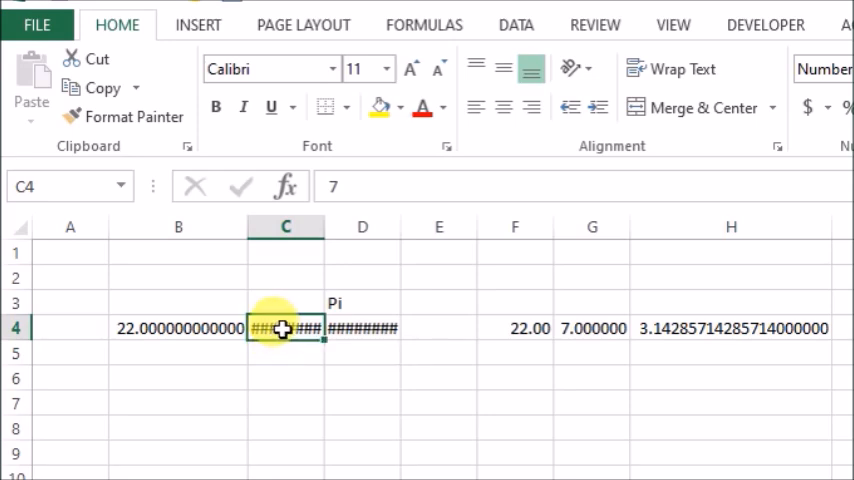
click(362, 328)
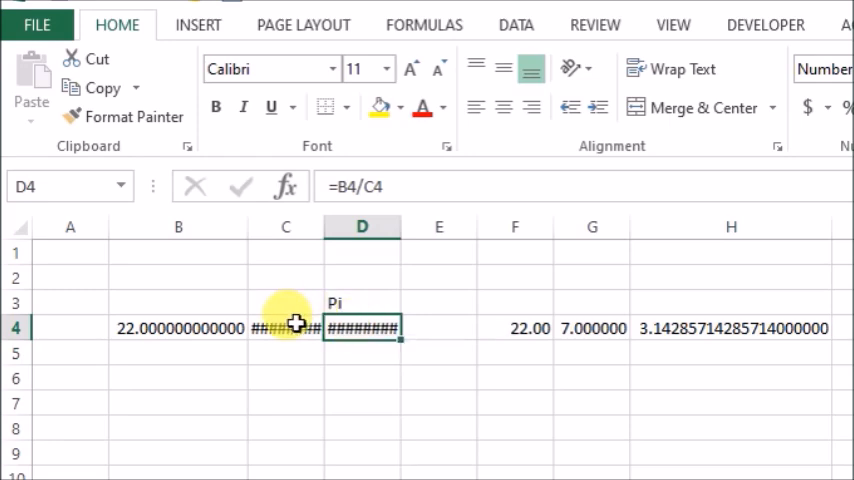
mouse_move(362, 320)
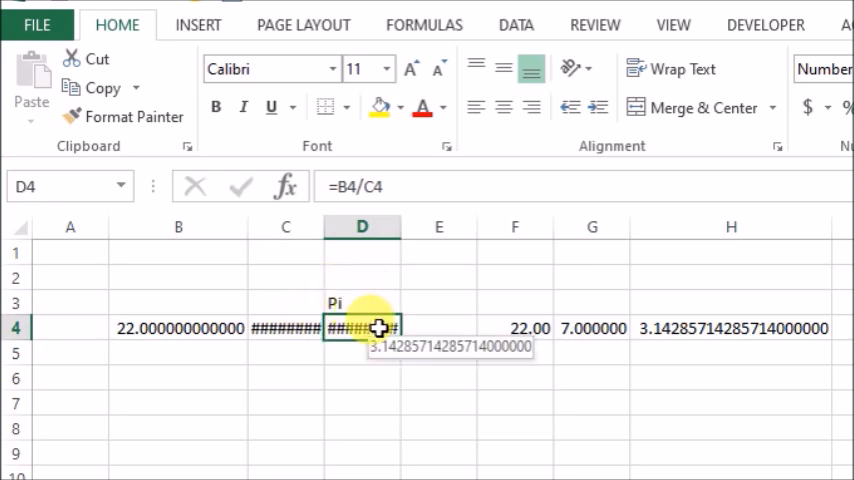
mouse_move(372, 252)
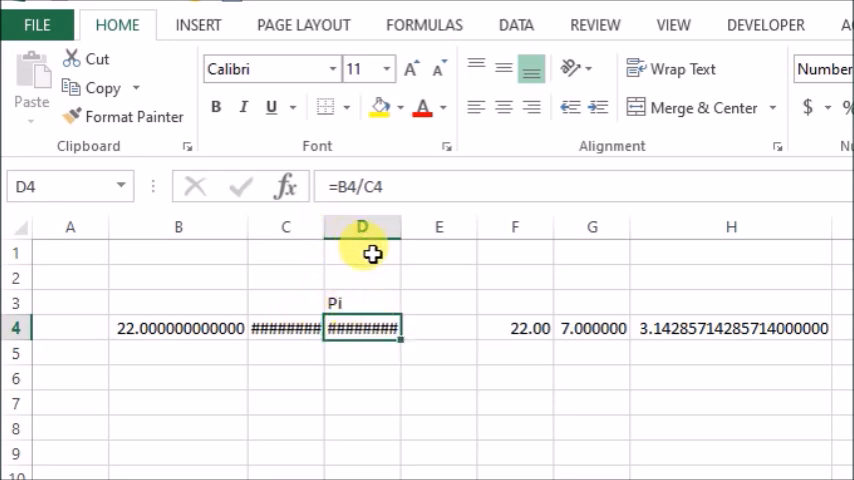
mouse_move(392, 240)
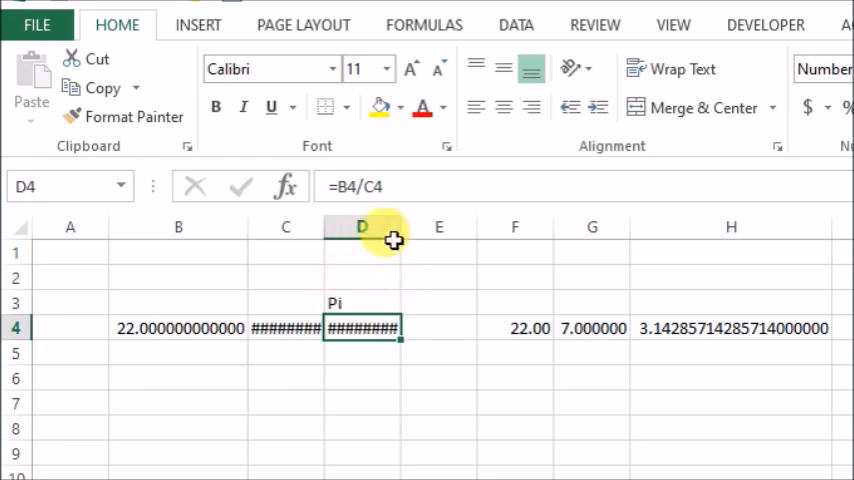
mouse_move(400, 228)
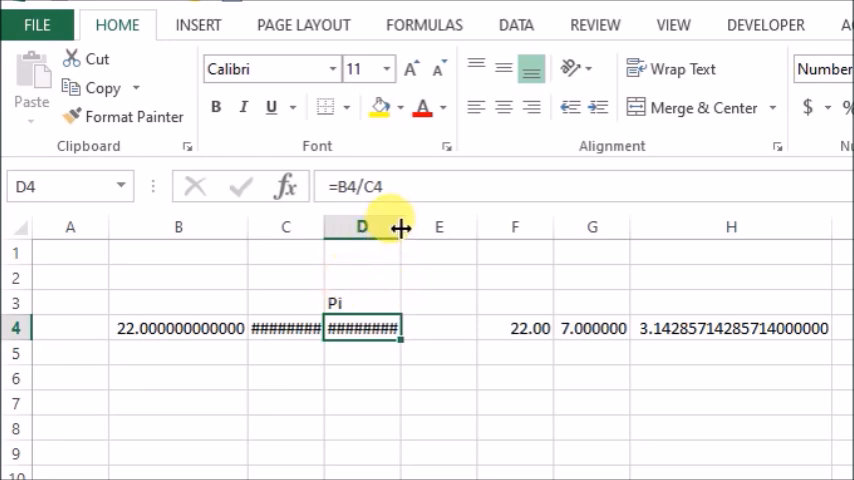
drag(400, 228, 400, 228)
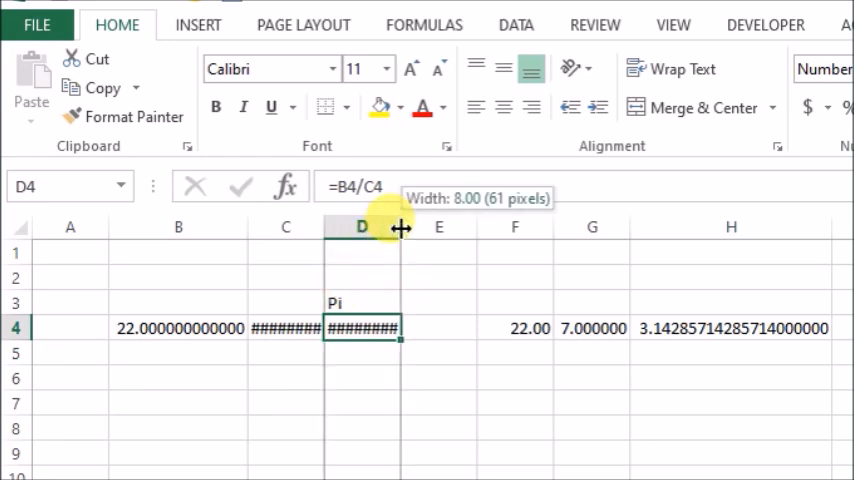
drag(400, 228, 436, 228)
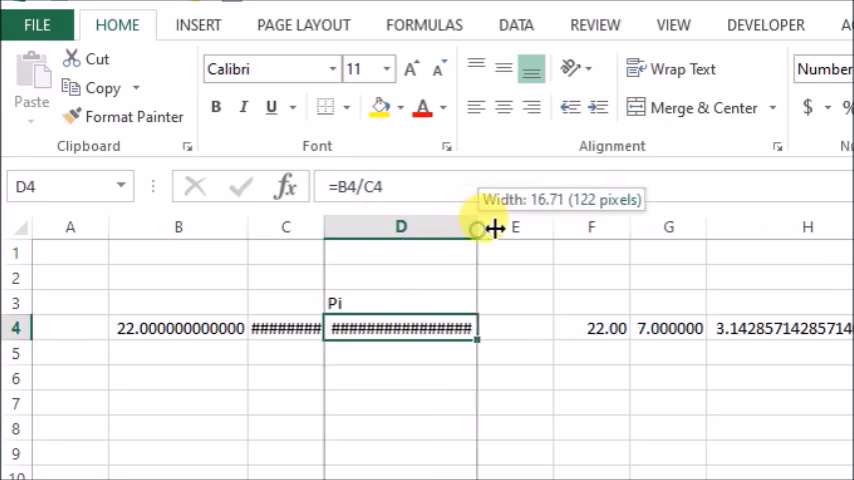
drag(476, 228, 568, 228)
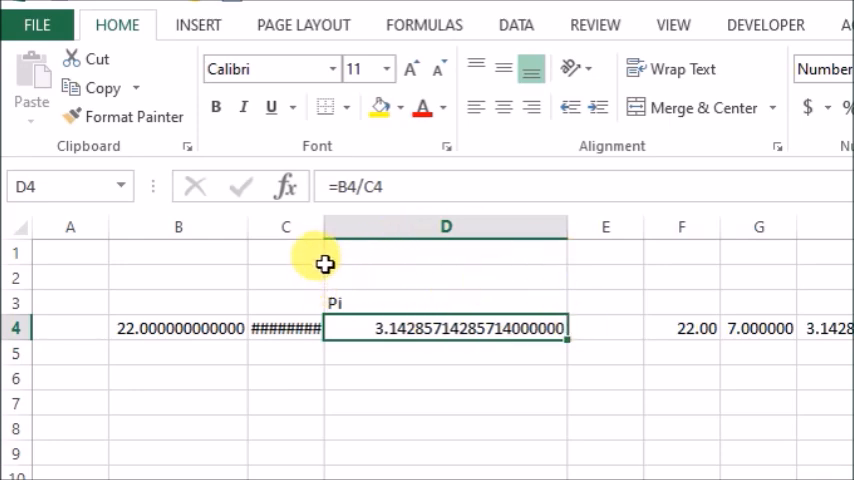
mouse_move(324, 224)
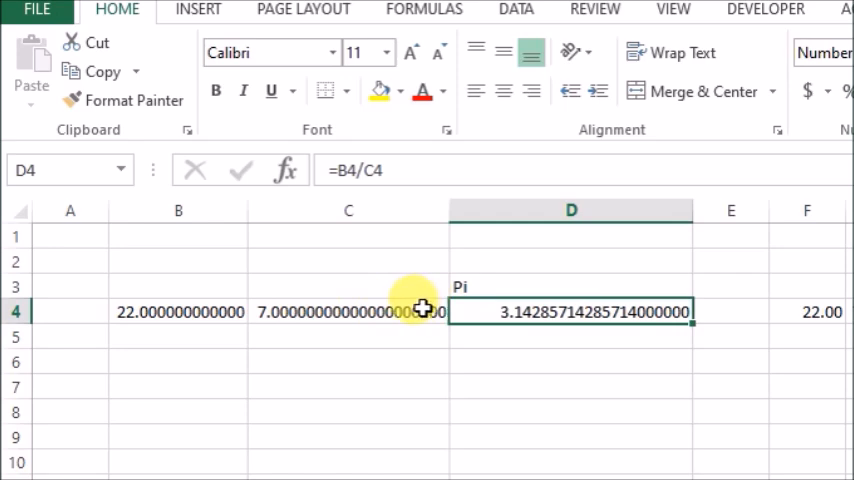
mouse_move(320, 316)
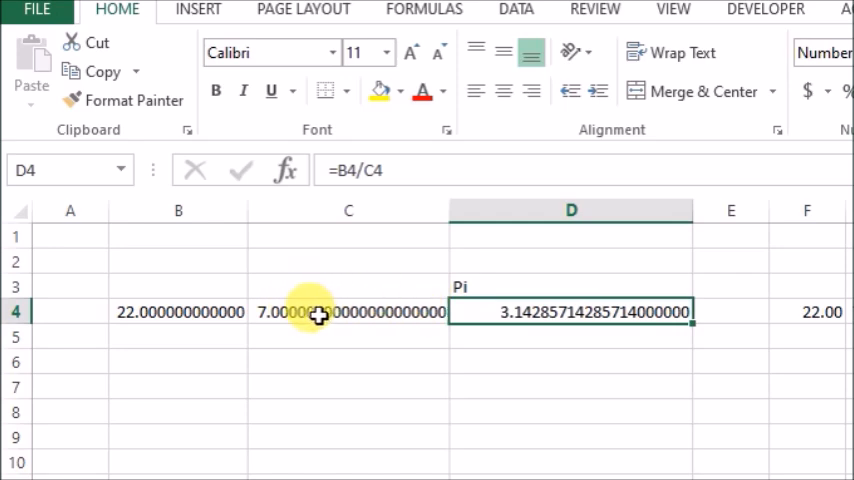
mouse_move(316, 350)
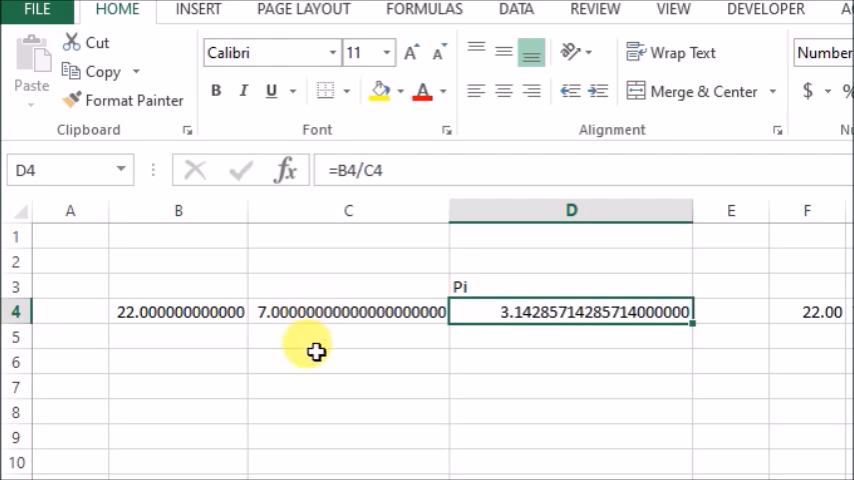
mouse_move(540, 390)
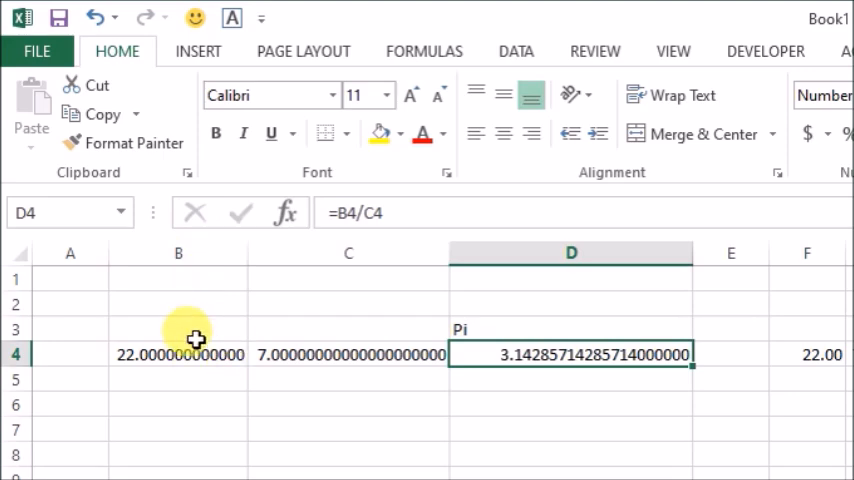
mouse_move(38, 280)
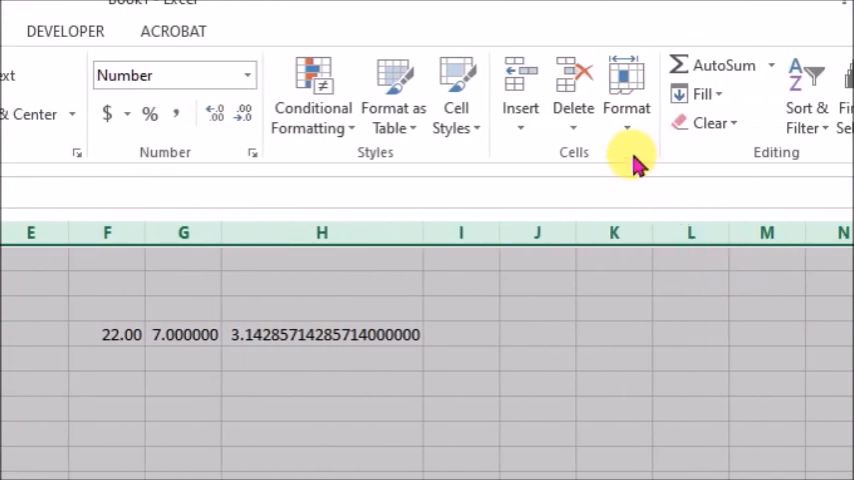
Set a column width of 10 for all columns via Home > Format > Column Width
click(628, 96)
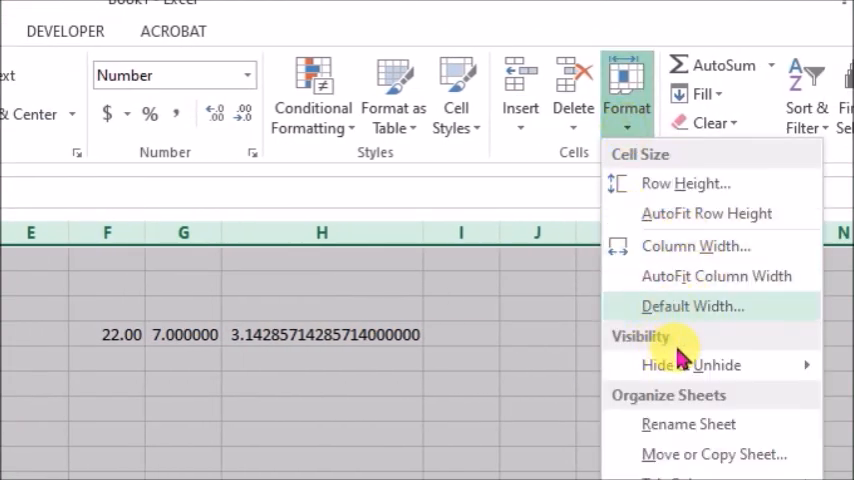
mouse_move(696, 246)
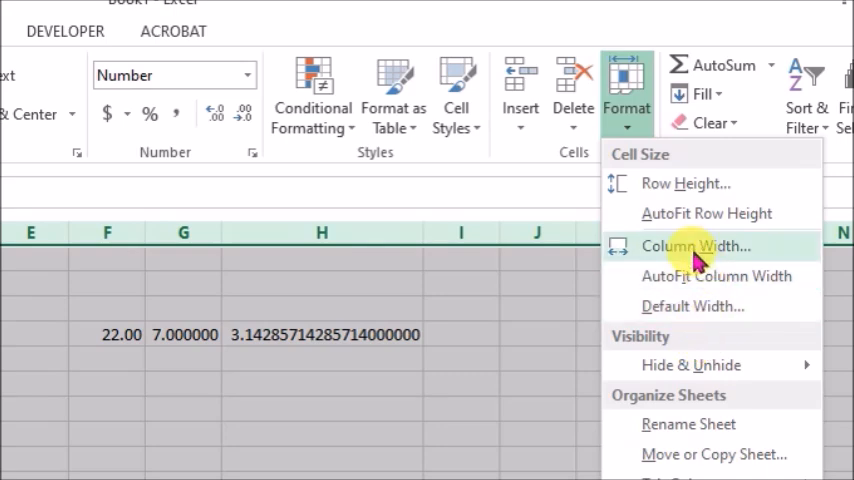
click(694, 246)
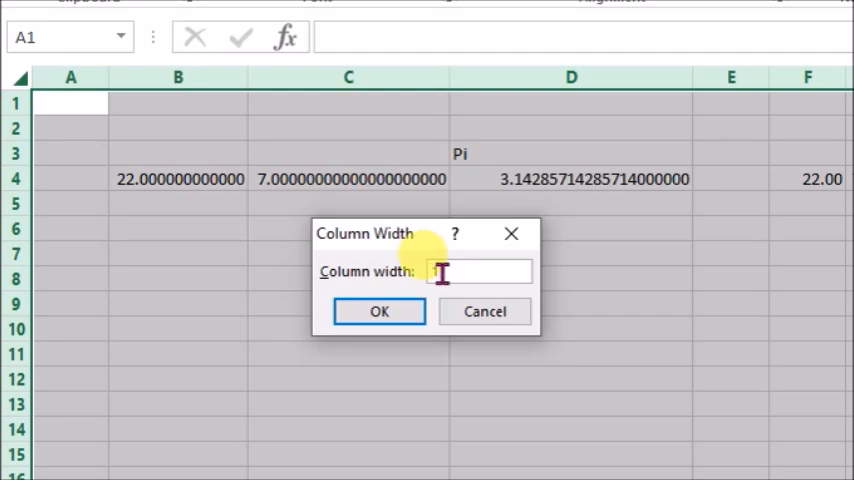
text(10)
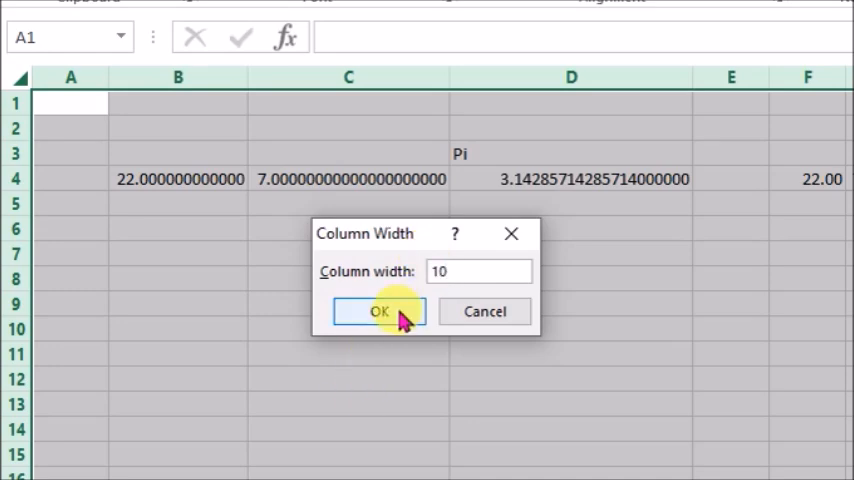
click(378, 312)
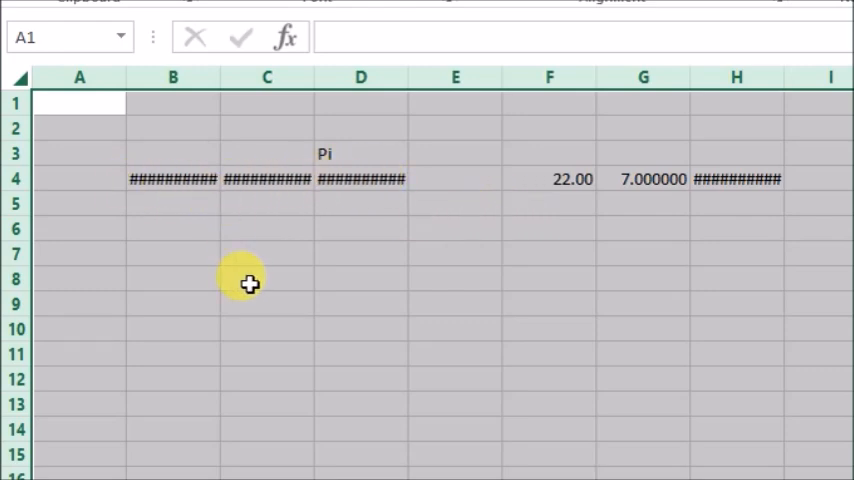
Format the row 4 cells as Number with four decimal places, giving 22.0000, 7.0000 and 3.1429
right_click(250, 270)
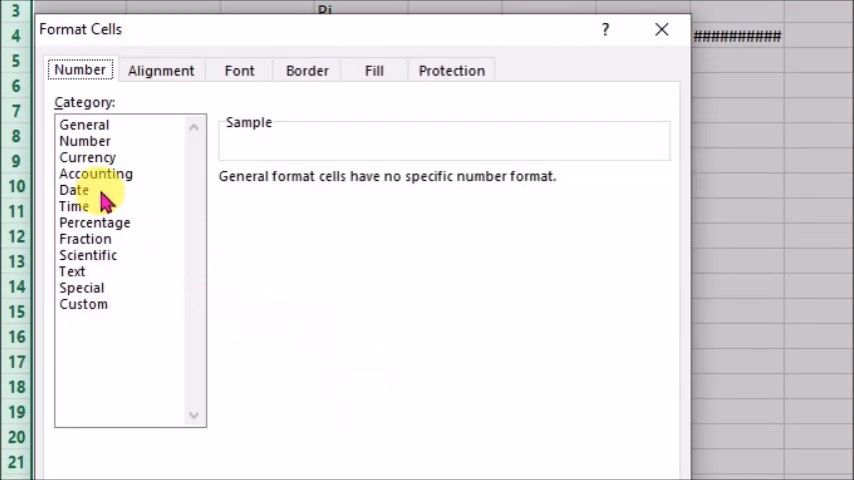
click(84, 140)
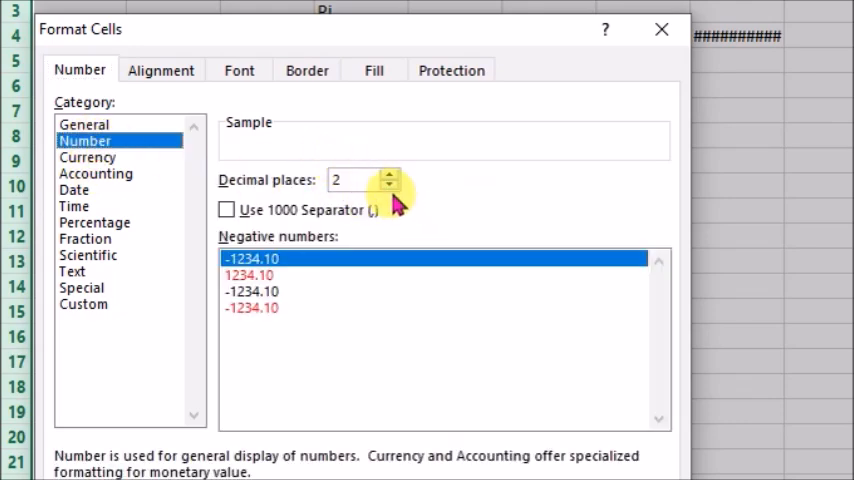
mouse_move(390, 196)
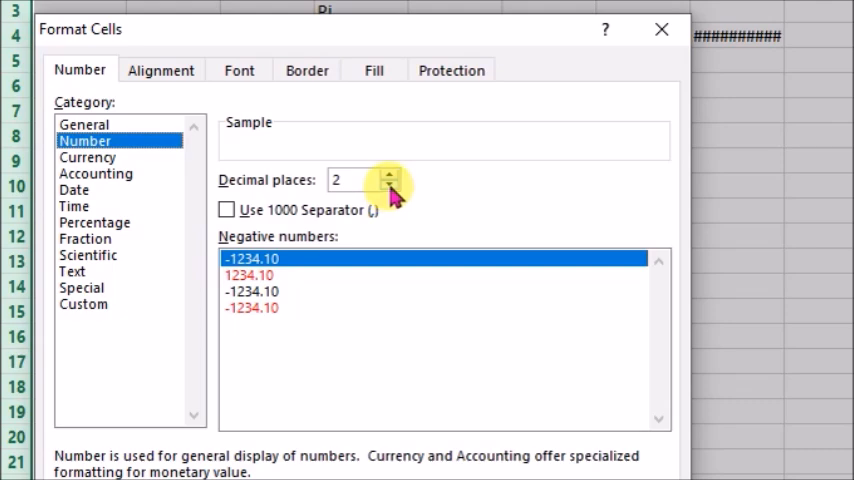
click(388, 174)
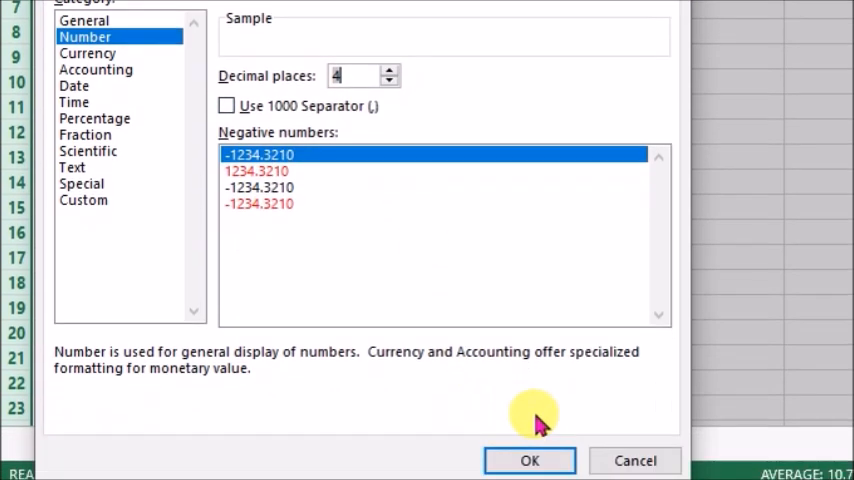
click(528, 460)
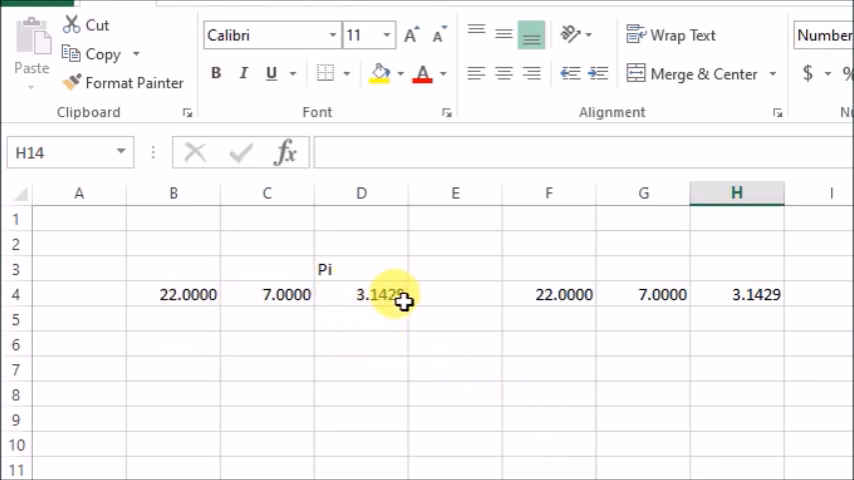
mouse_move(400, 324)
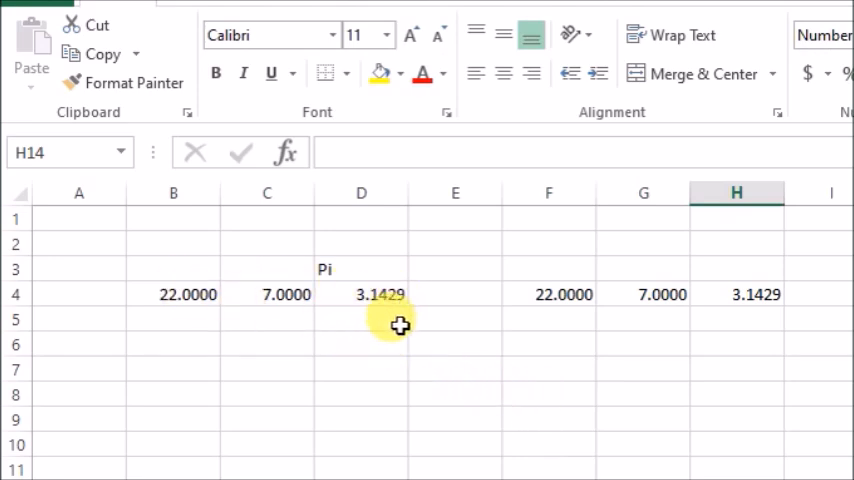
mouse_move(404, 312)
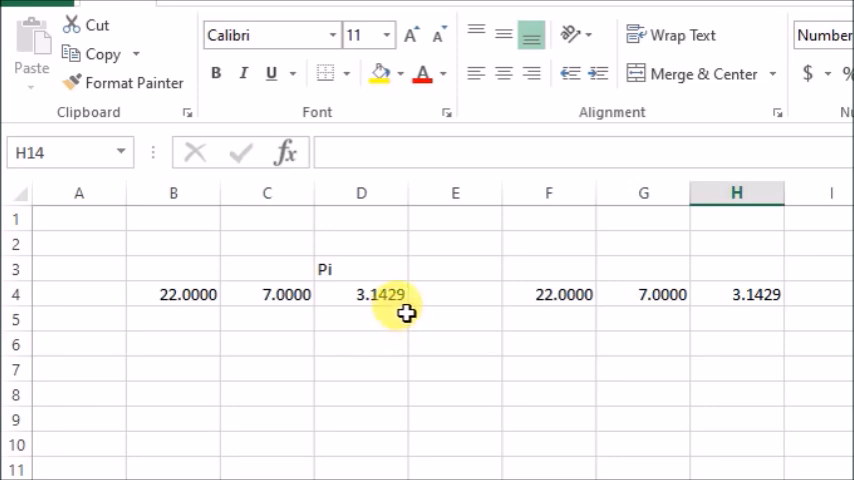
mouse_move(372, 216)
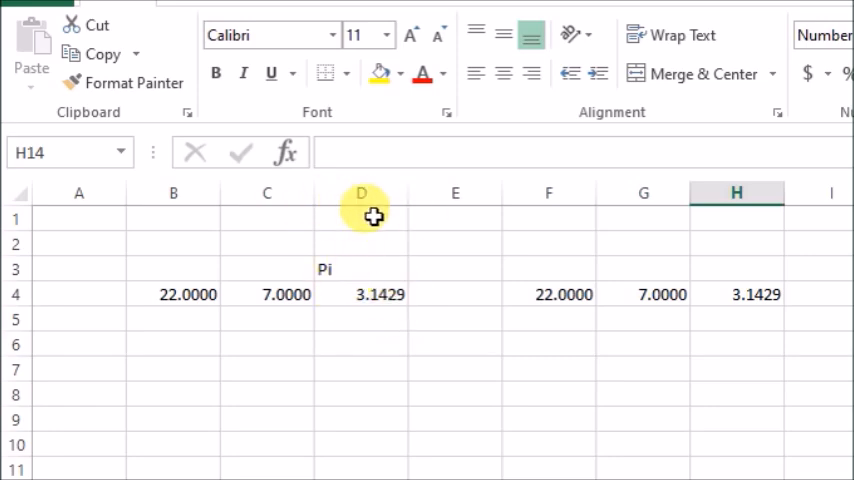
mouse_move(368, 208)
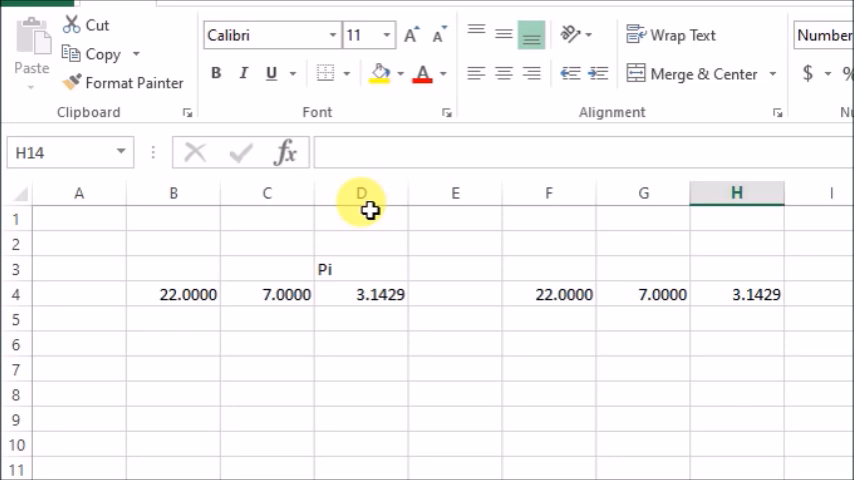
mouse_move(414, 364)
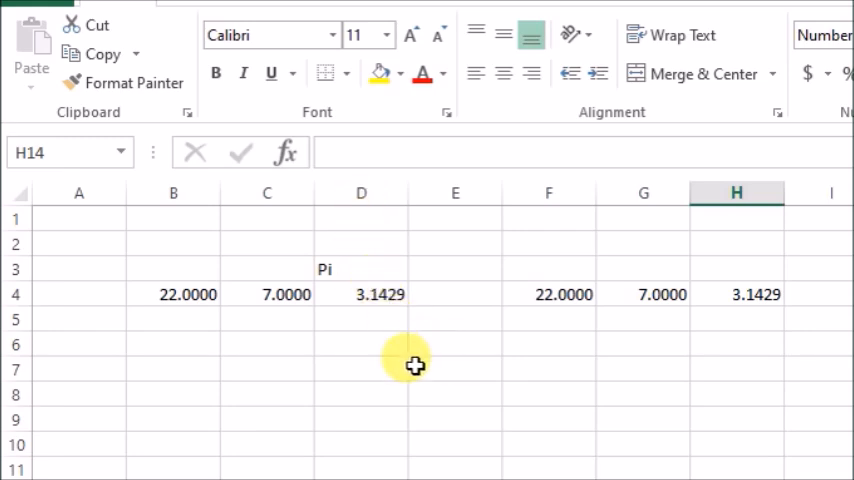